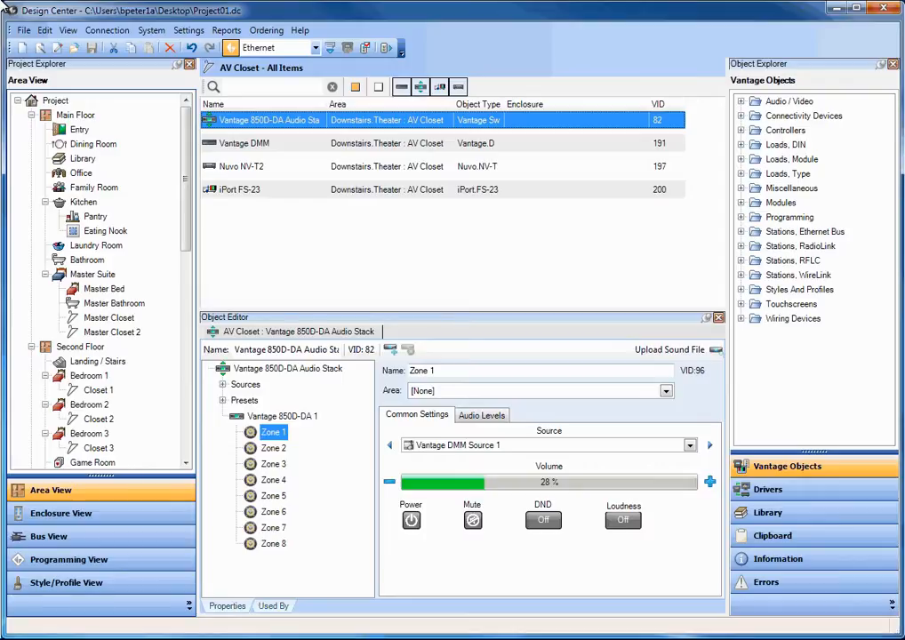
mouse_move(263, 121)
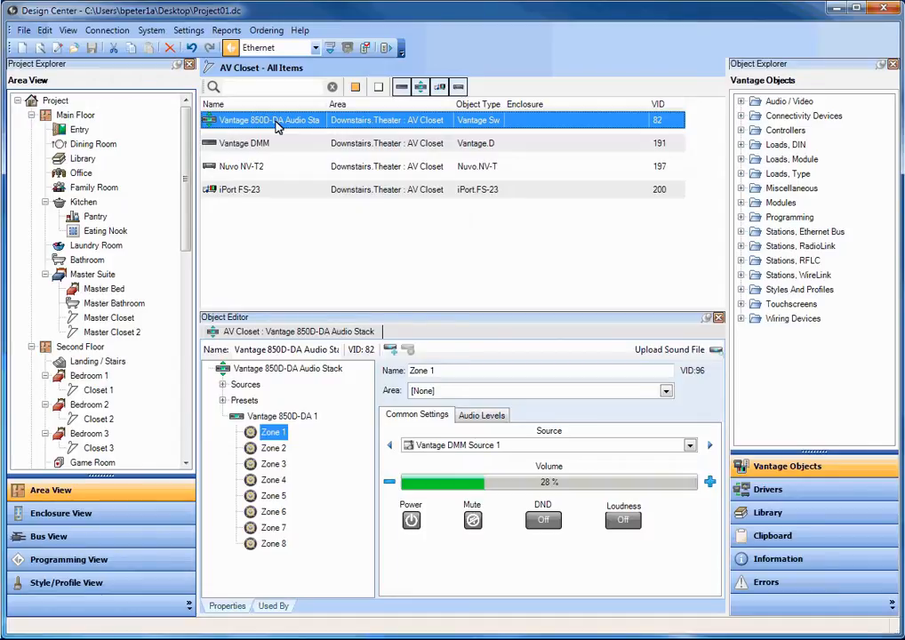
mouse_move(783, 101)
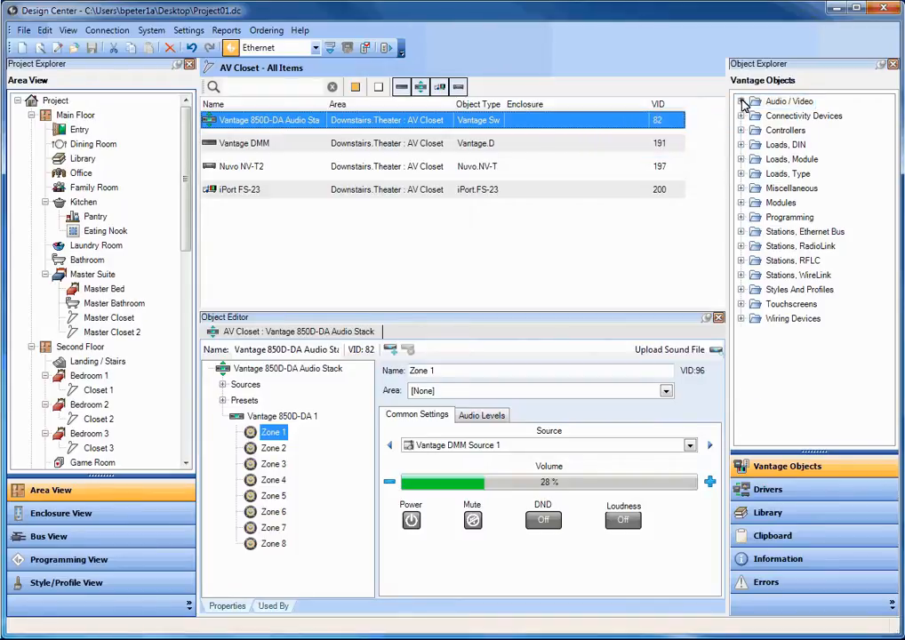
Step: Expand the Audio / Video object category to list the 850D-DA Audio Stack
left_click(741, 102)
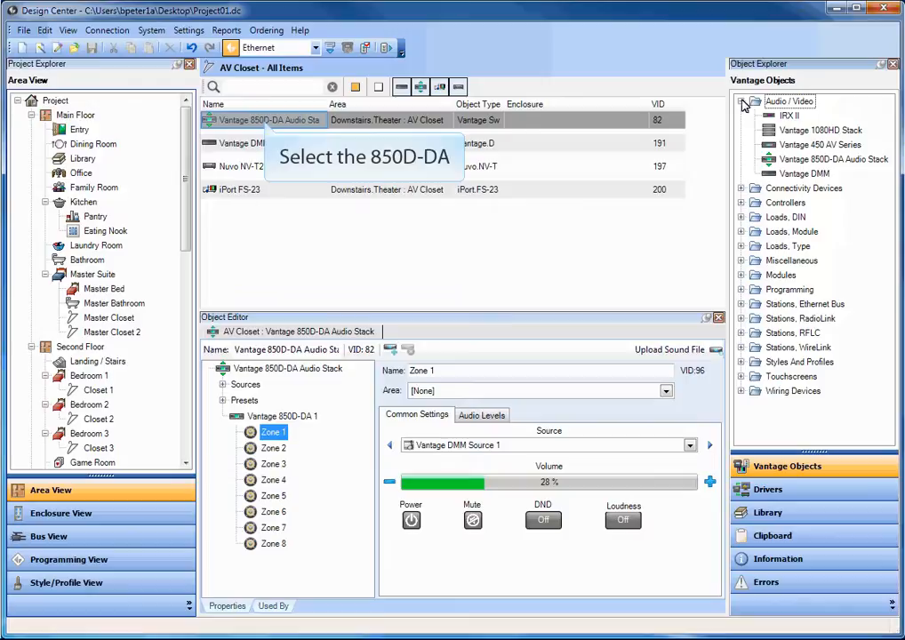
mouse_move(263, 121)
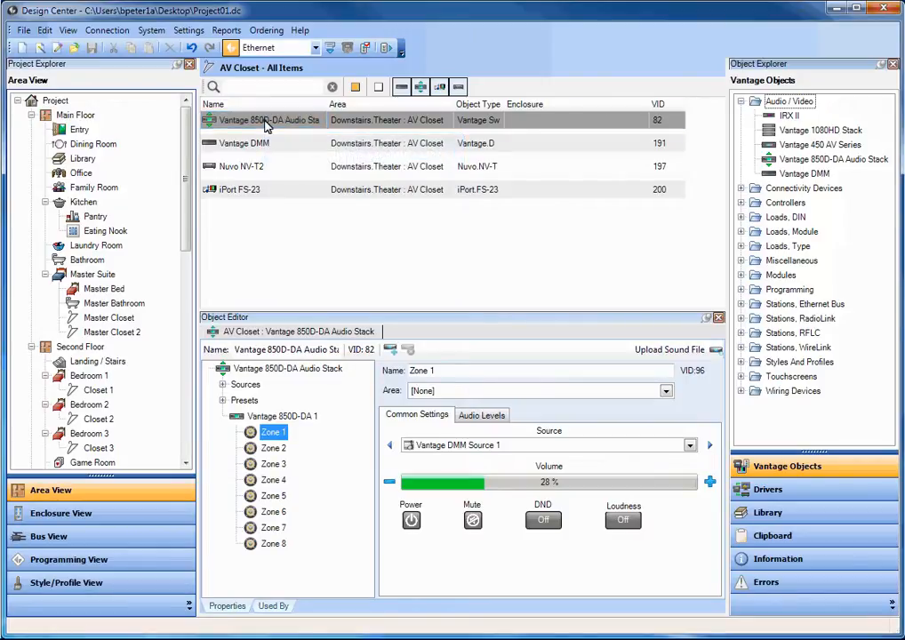
Step: Assign Zone 1 of the 850D-DA stack to the Kitchen area
left_click(265, 121)
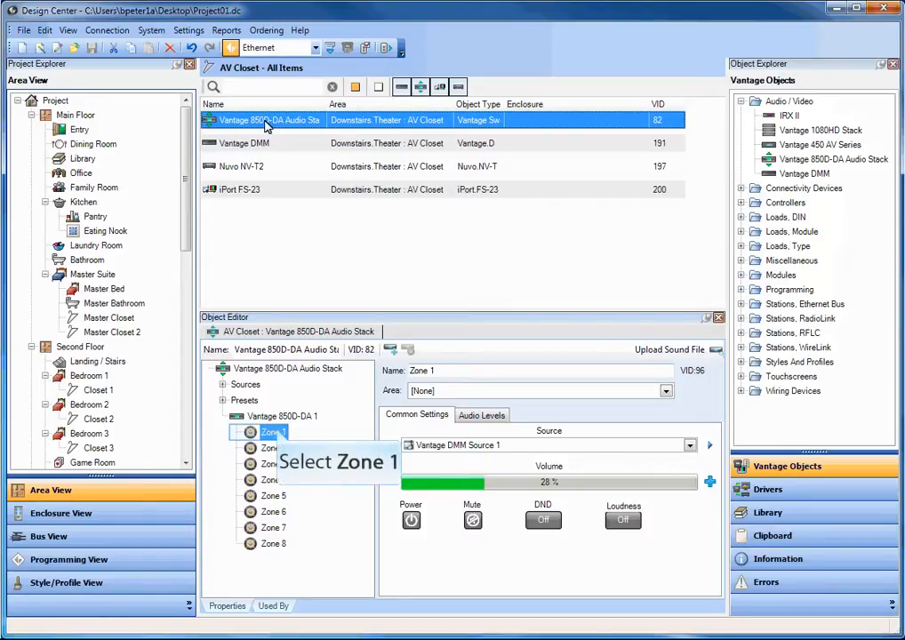
mouse_move(273, 148)
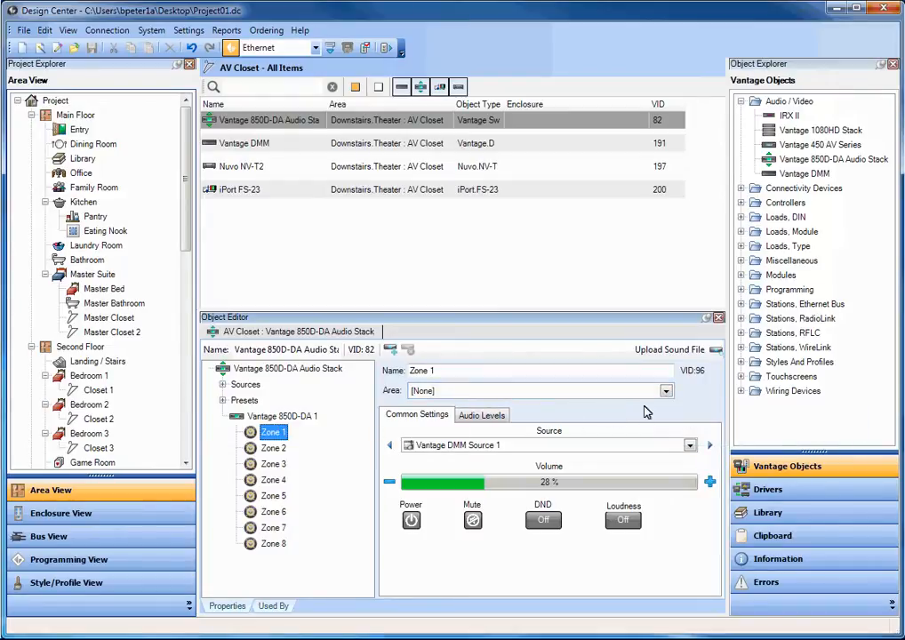
left_click(665, 391)
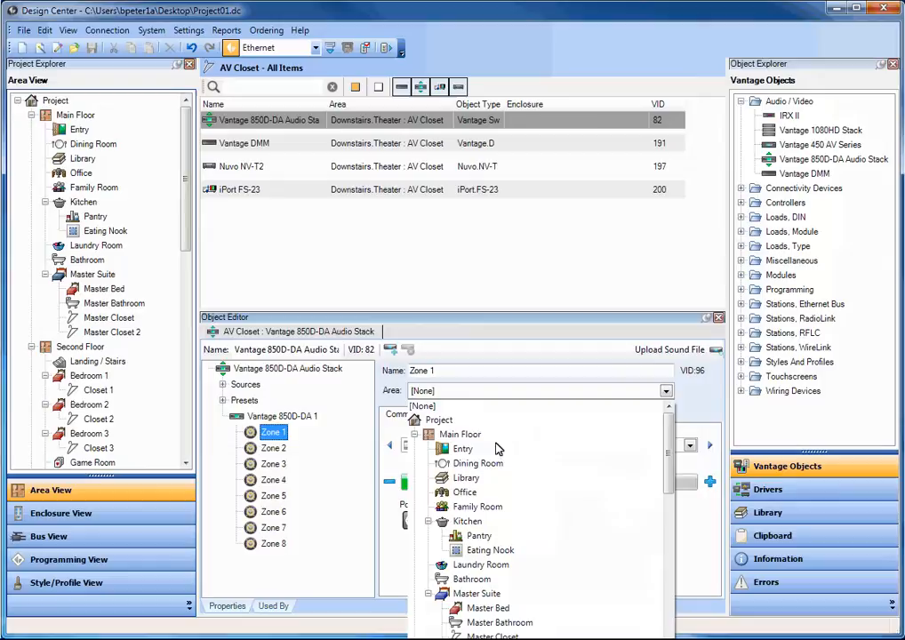
left_click(465, 519)
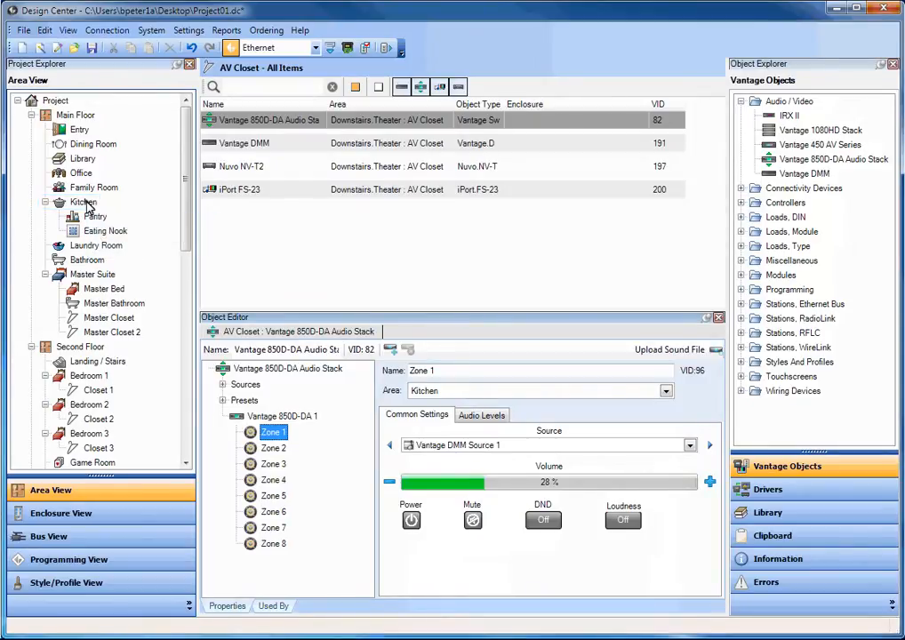
Step: View the Kitchen's item list and Zone 1's properties showing Main Floor : Kitchen
left_click(82, 203)
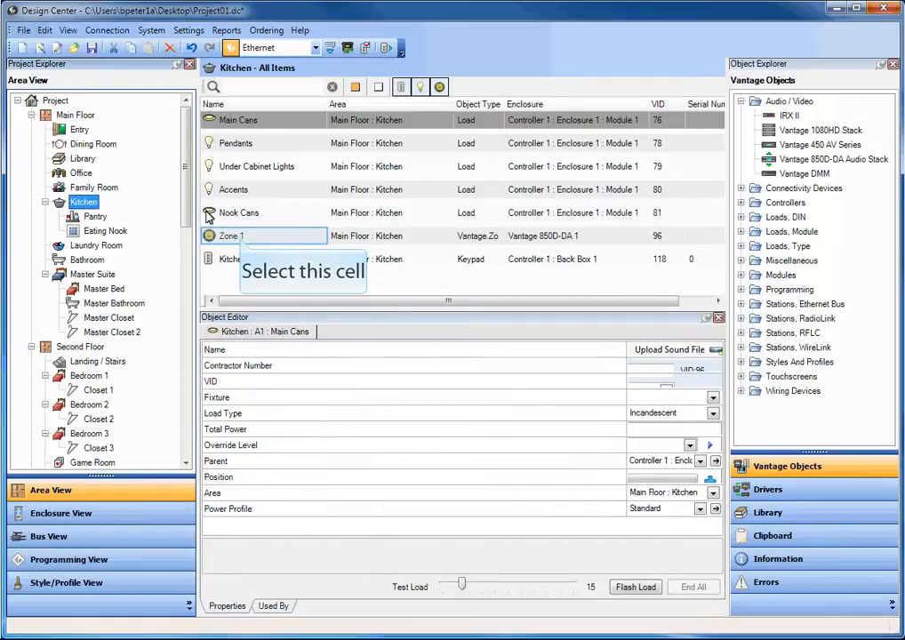
left_click(231, 234)
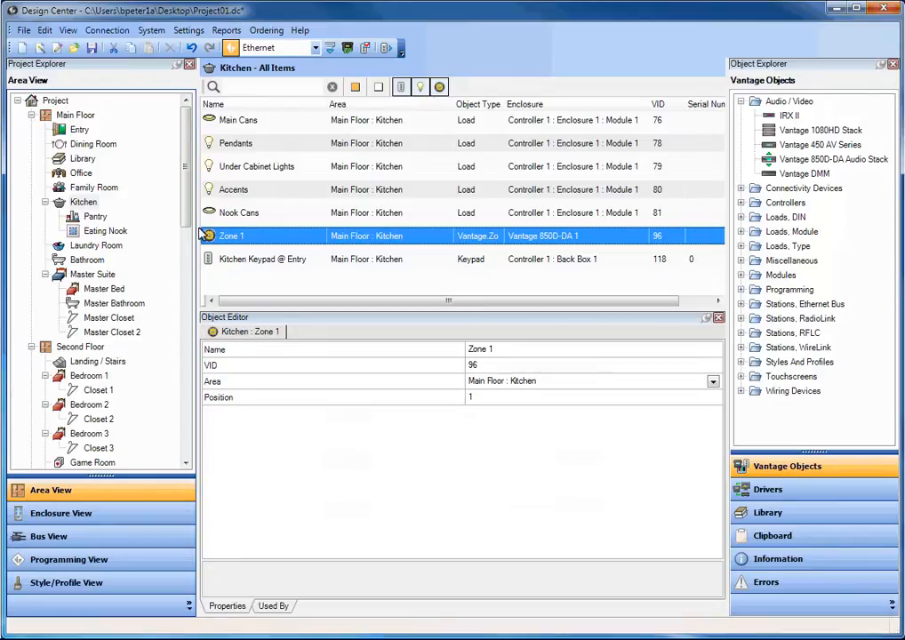
scroll("down", 3)
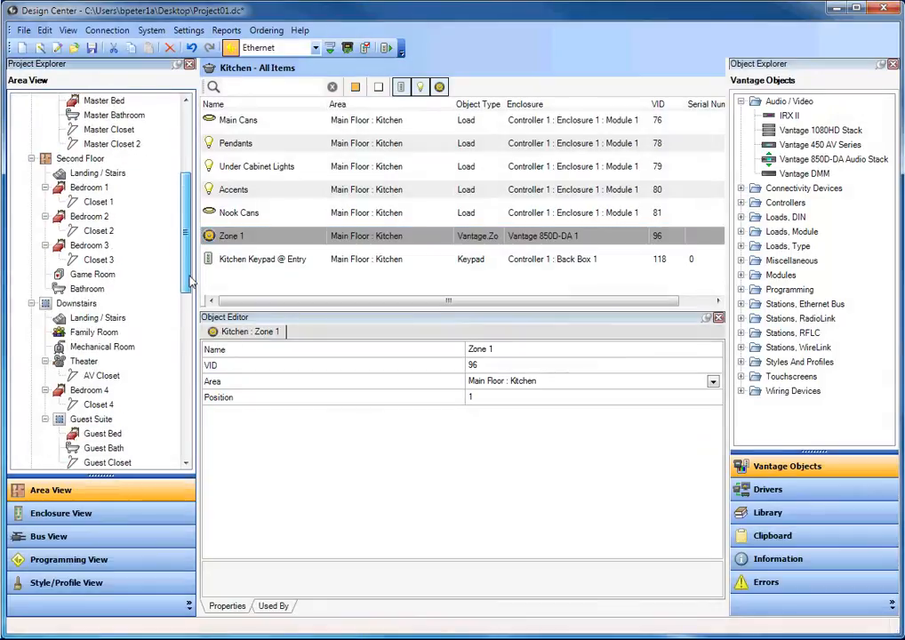
Step: Back in the AV Closet, assign Zone 2 of the stack to the Office area
left_click(102, 359)
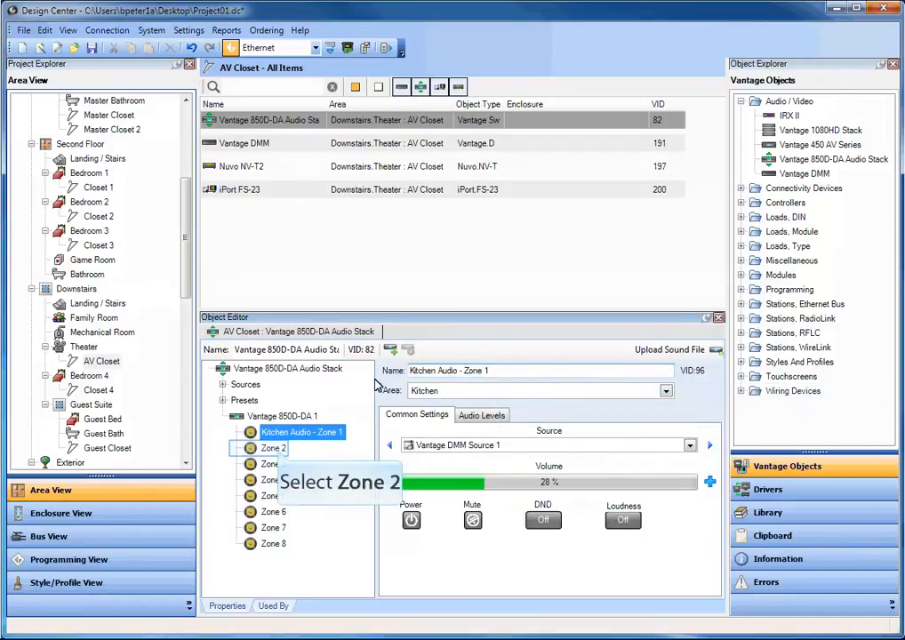
left_click(273, 448)
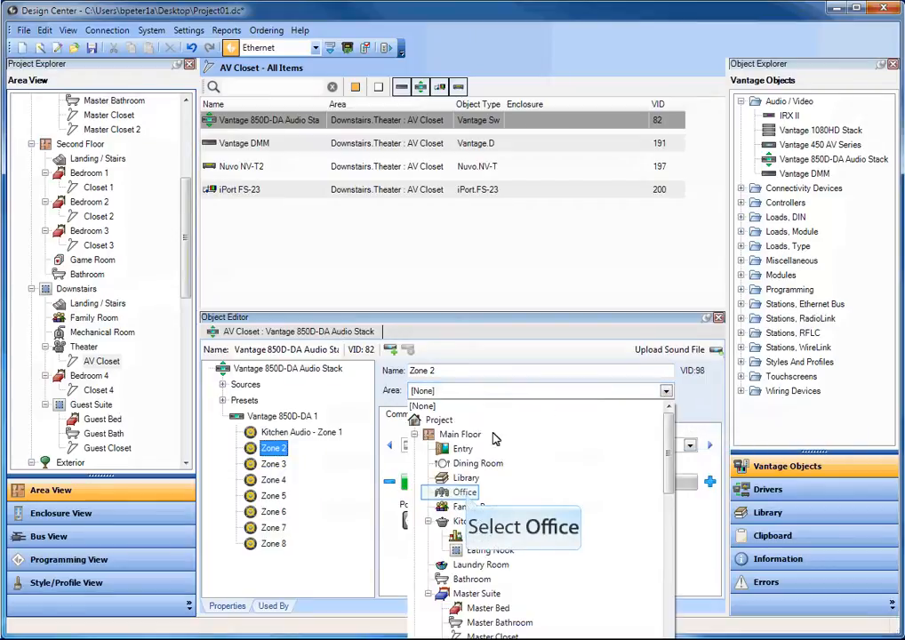
left_click(461, 490)
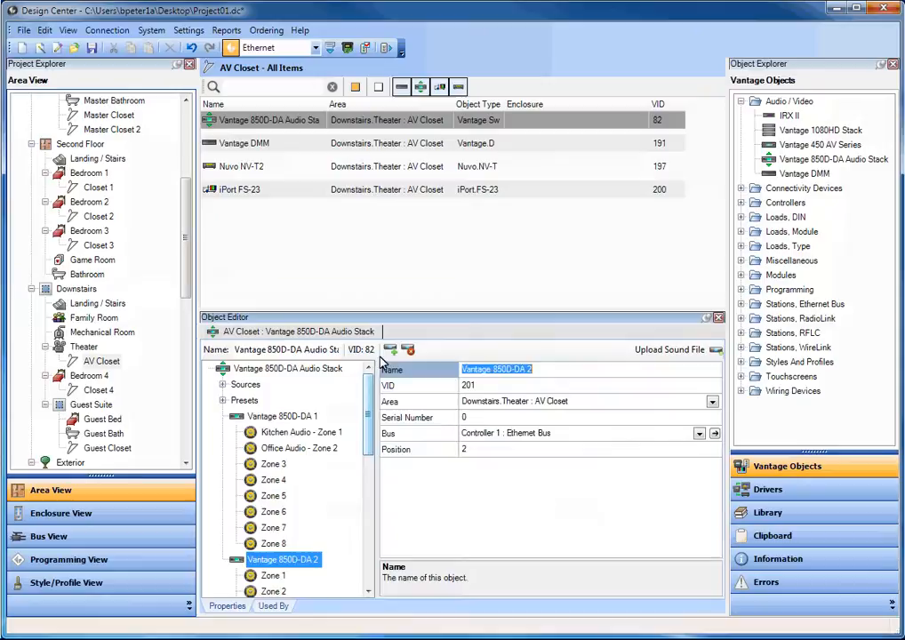
Step: Select Vantage 850D-DA 1 and reveal the stack's list of sources
scroll("down", 3)
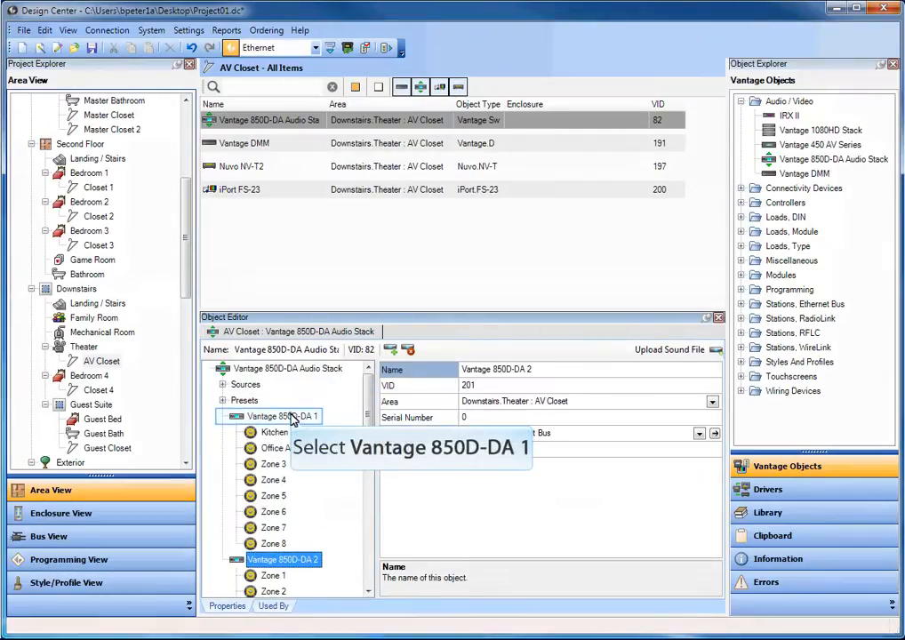
left_click(283, 416)
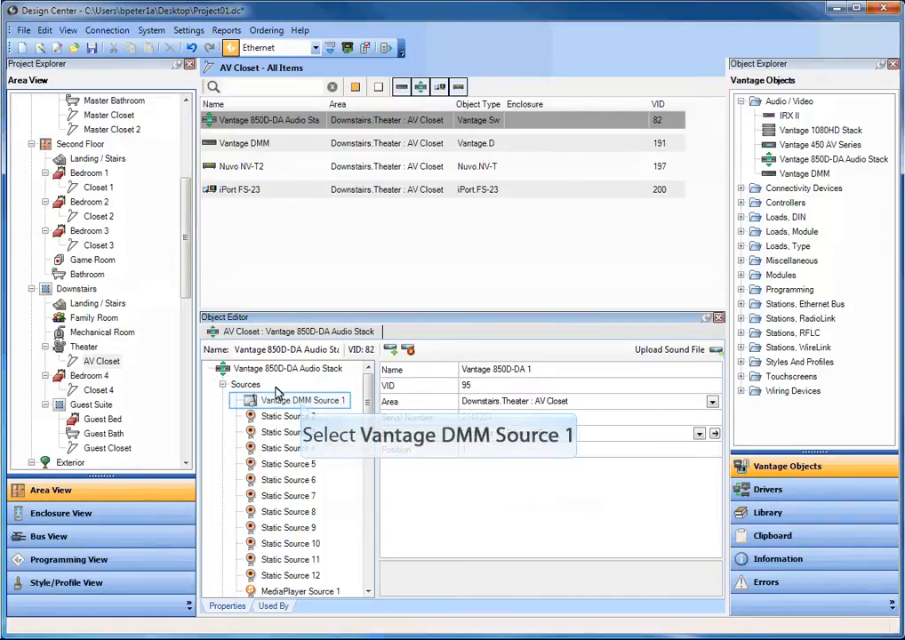
Step: Link the first source to Vantage DMM Source 1 and name it Dad's Music
left_click(300, 400)
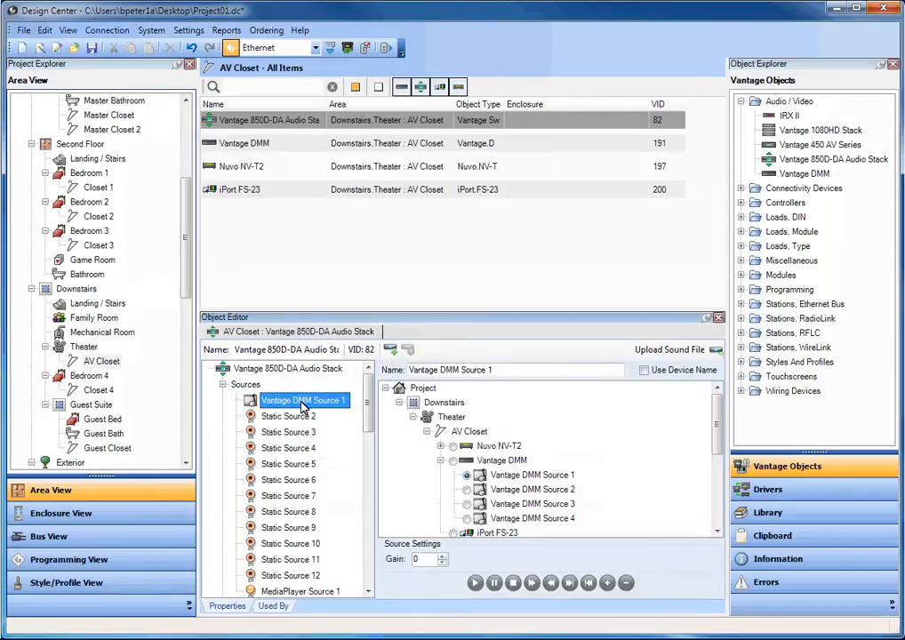
mouse_move(444, 402)
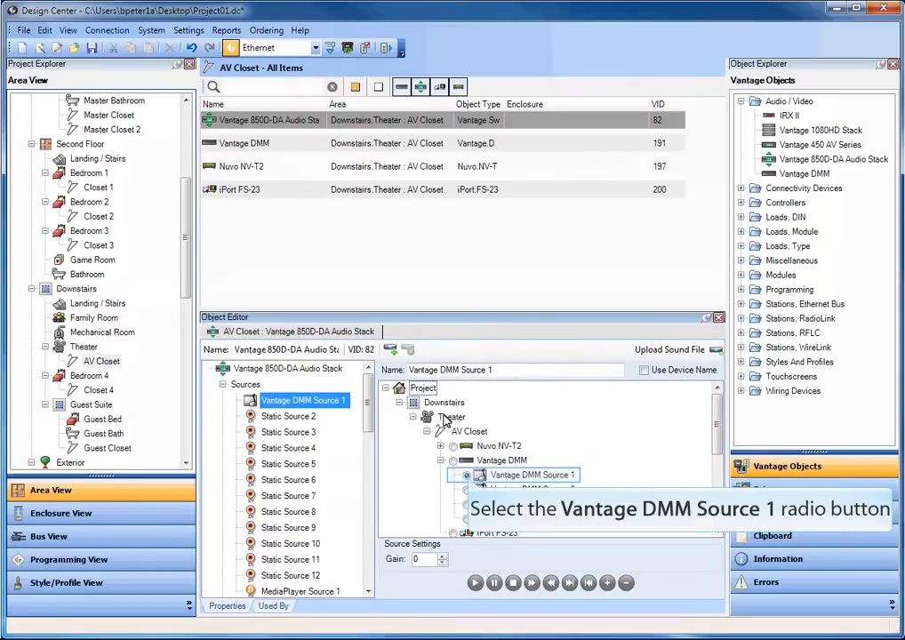
left_click(466, 474)
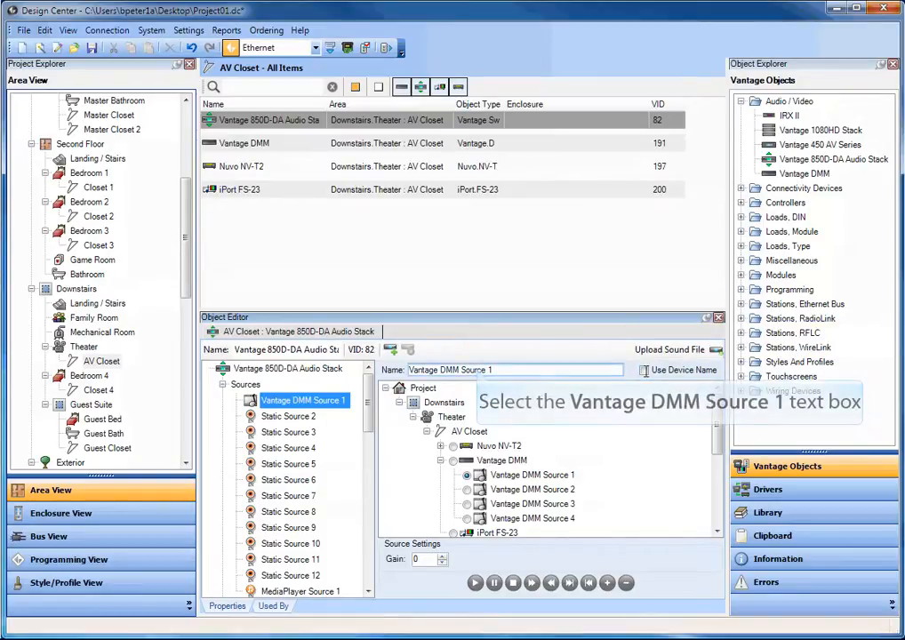
left_click(512, 370)
type("Dad's Music - ")
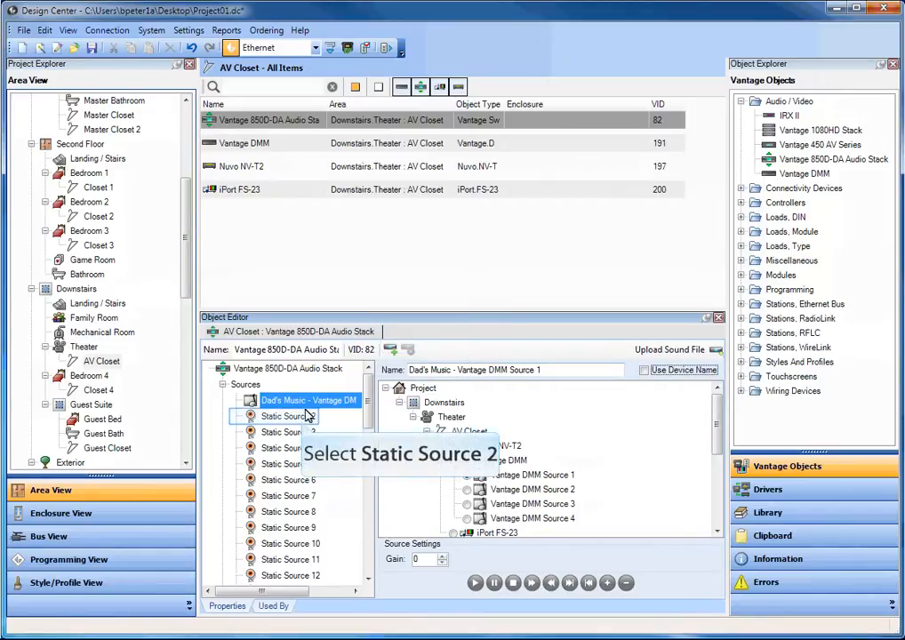
Step: Link Static Source 2 to the Vantage DMM in the AV Closet, using the device name
left_click(287, 416)
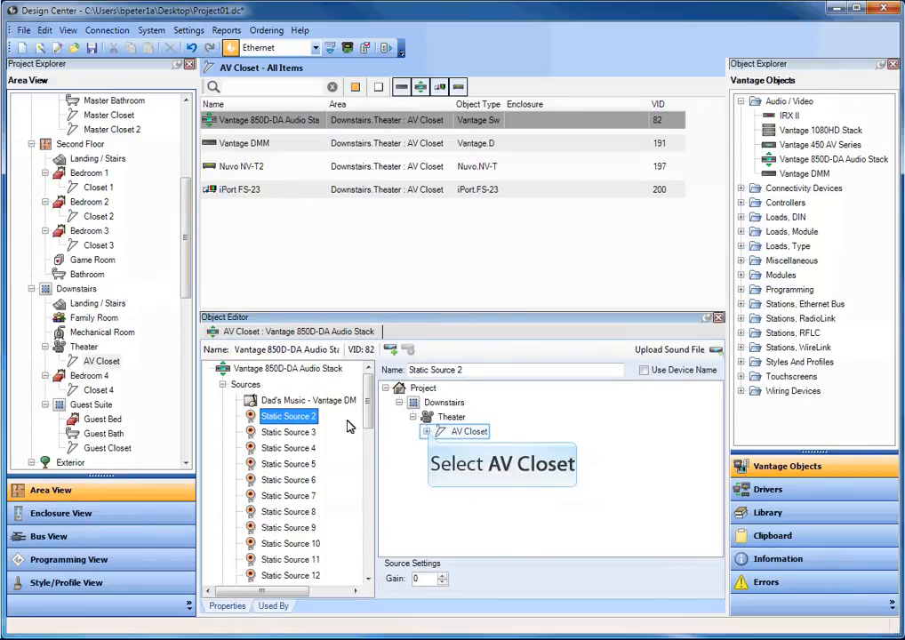
left_click(427, 432)
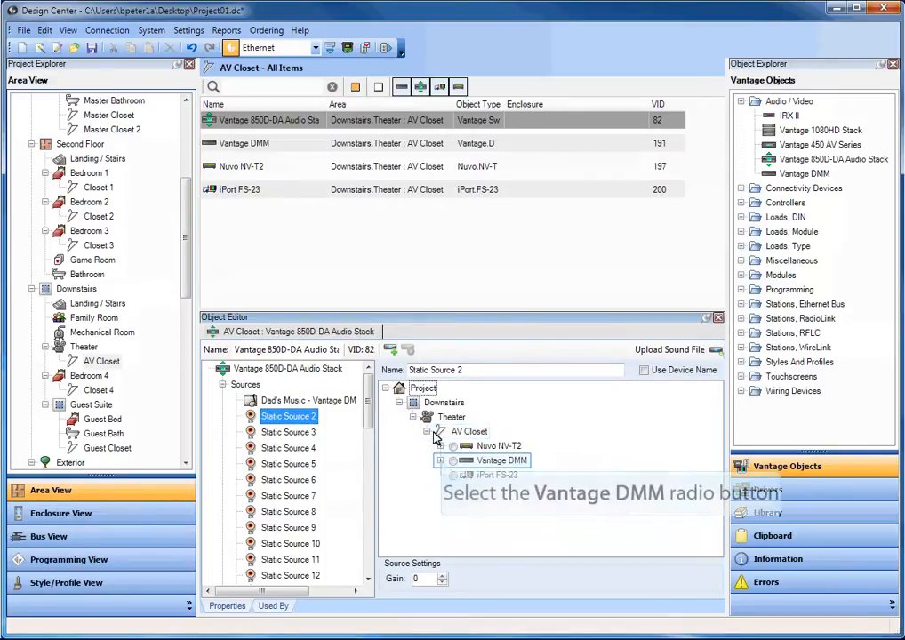
left_click(441, 459)
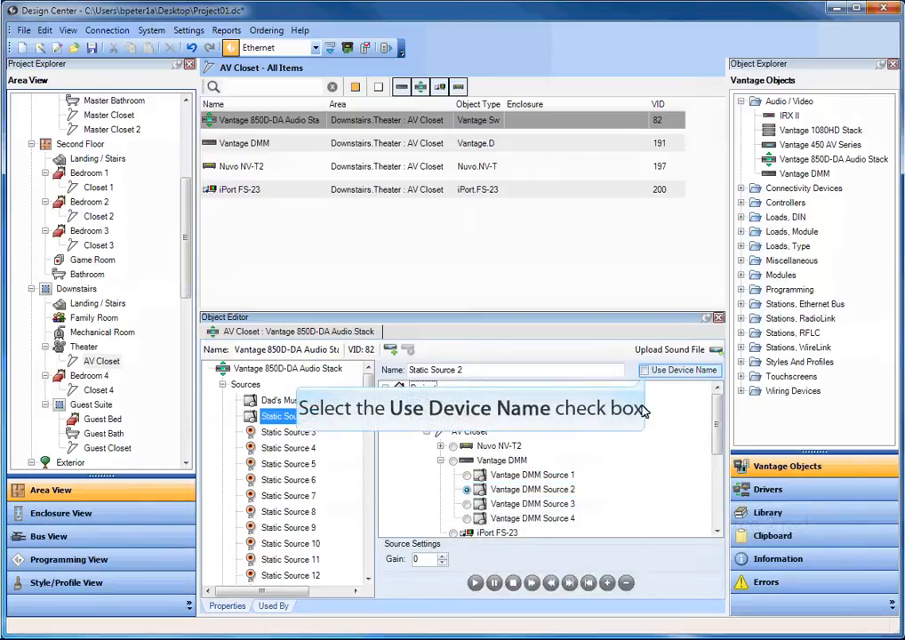
left_click(645, 370)
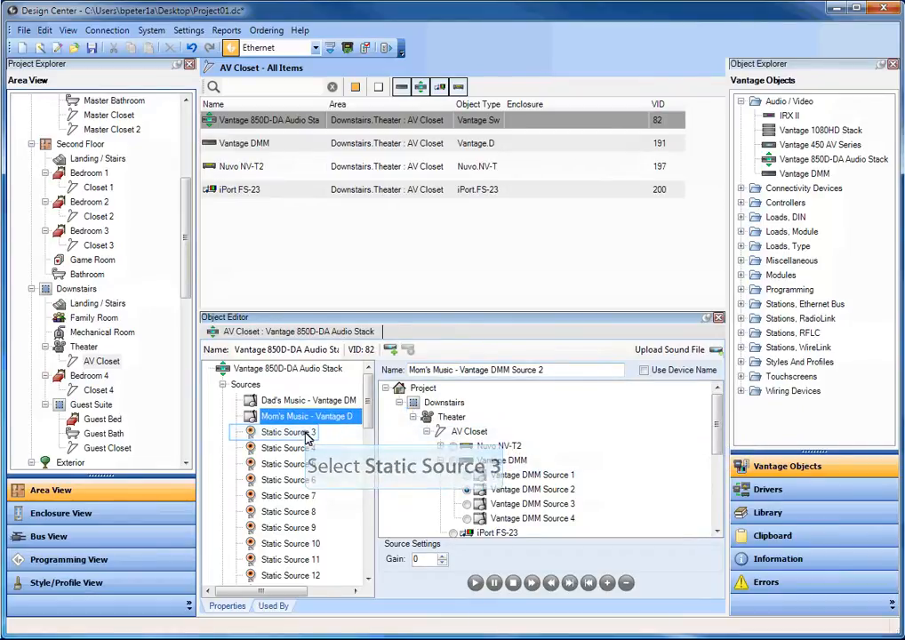
left_click(288, 432)
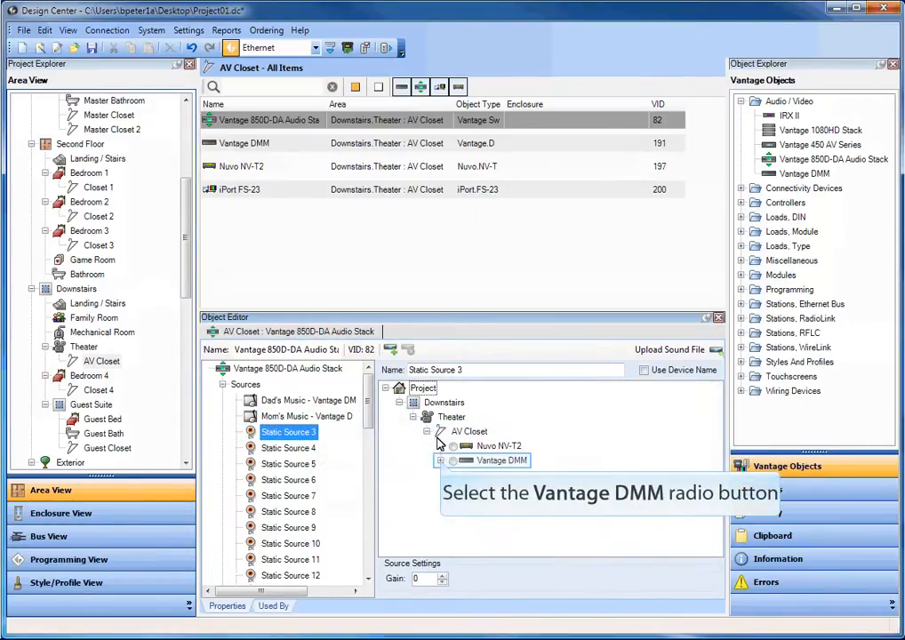
left_click(441, 460)
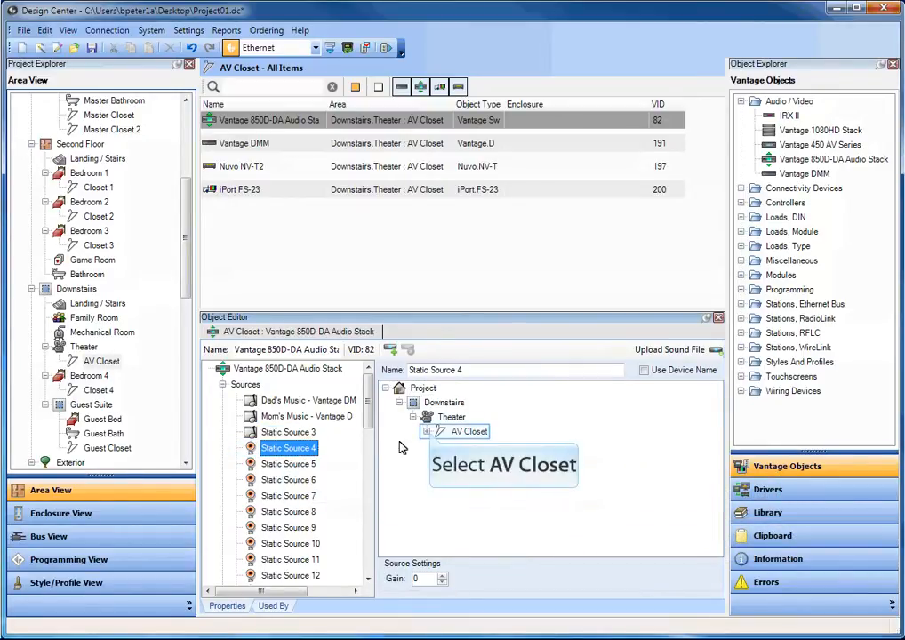
left_click(427, 432)
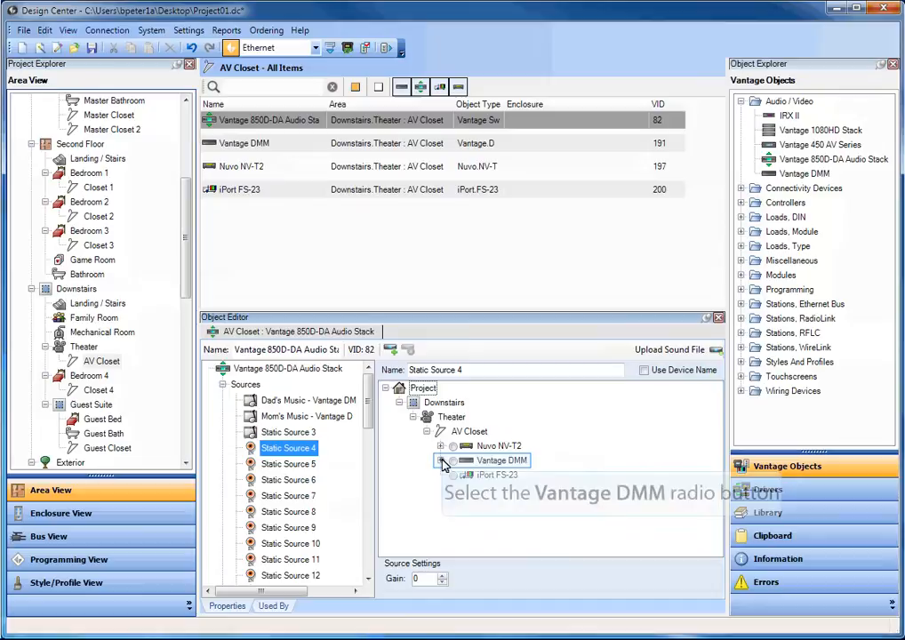
left_click(440, 460)
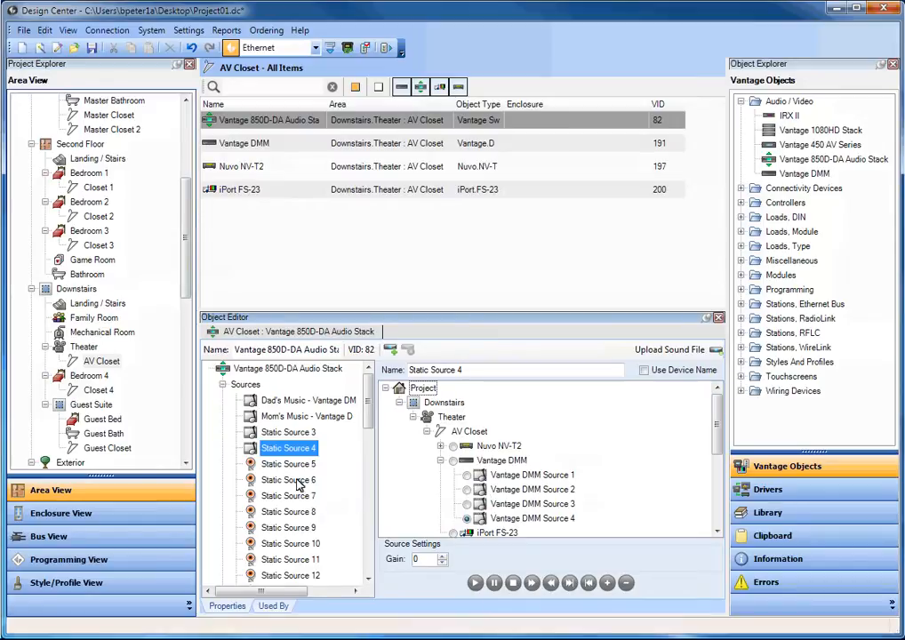
left_click(288, 464)
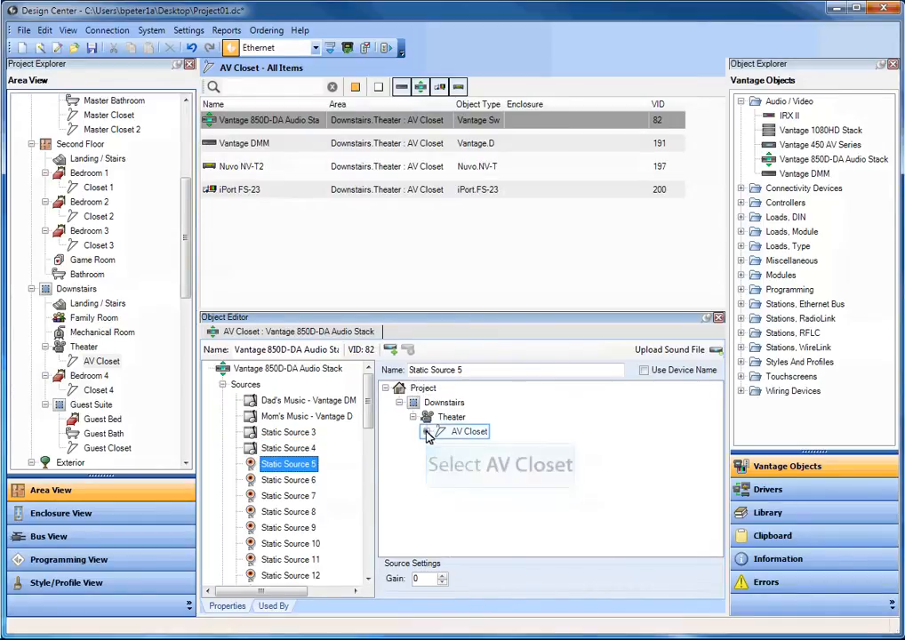
Step: Link Static Source 6 to Nuvo NV-T2 Tuner 2, then move to Static Source 7
left_click(426, 432)
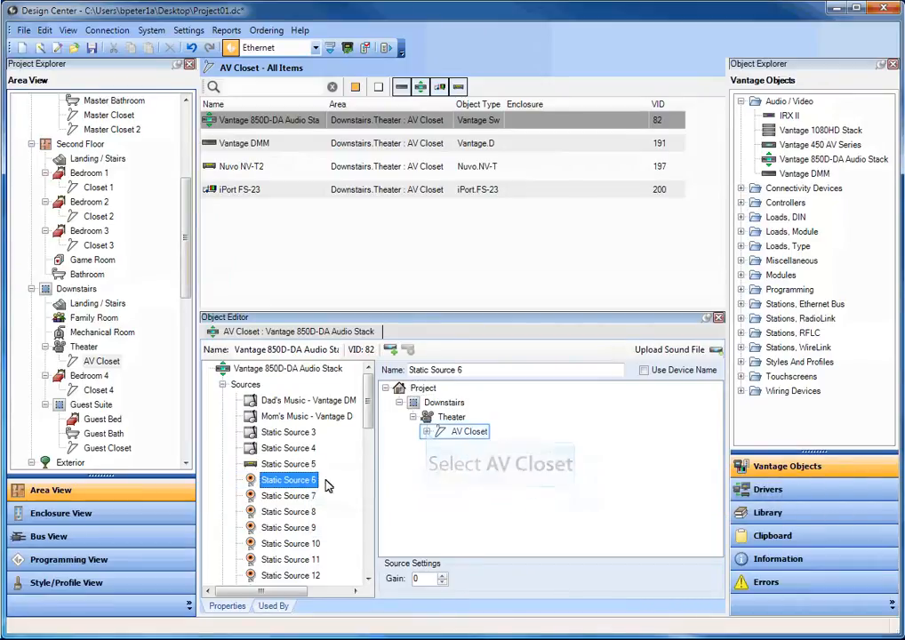
left_click(428, 432)
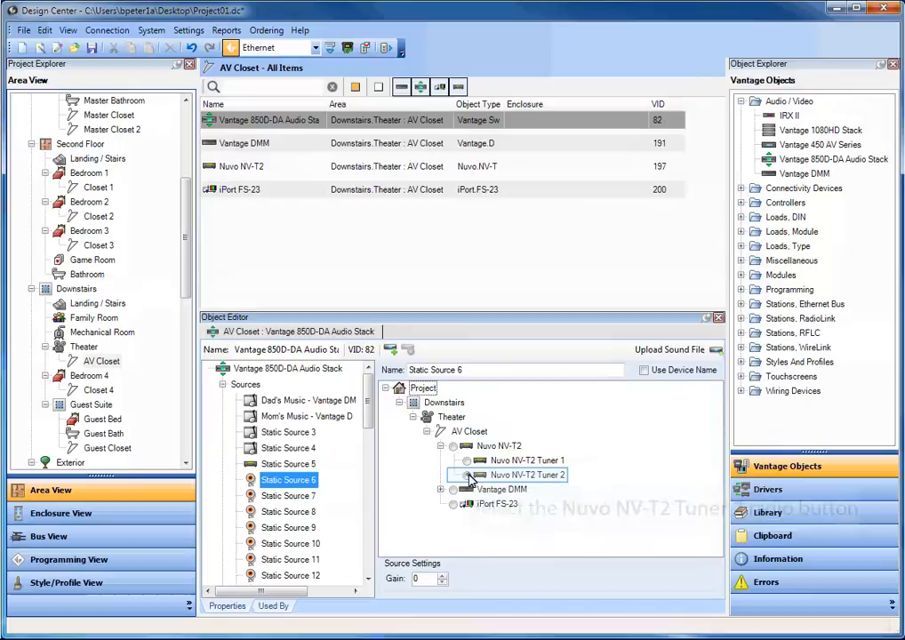
left_click(288, 464)
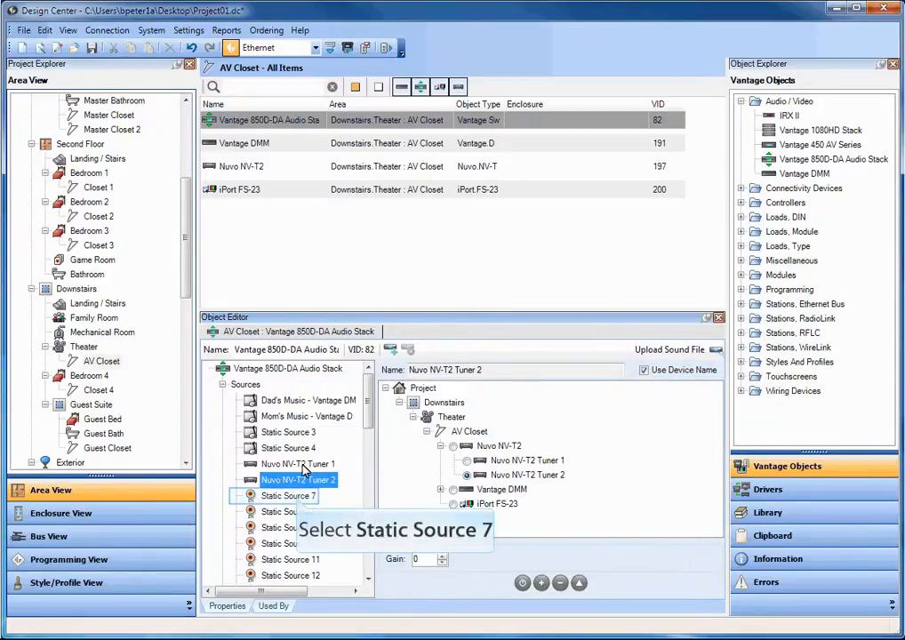
left_click(288, 494)
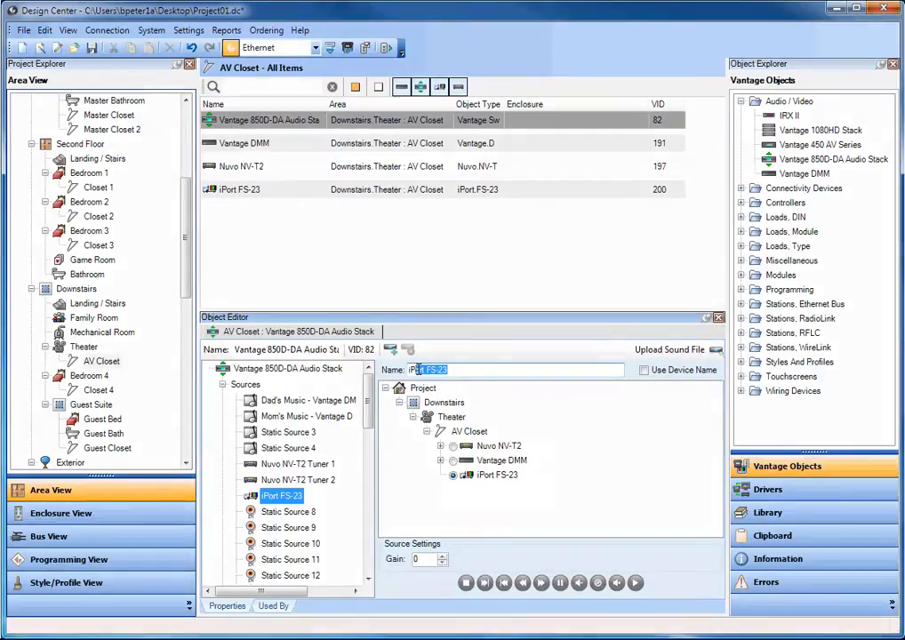
Step: Rename source 7 to iPod Dock and view the Vantage DMM's properties
type("iPod Dock")
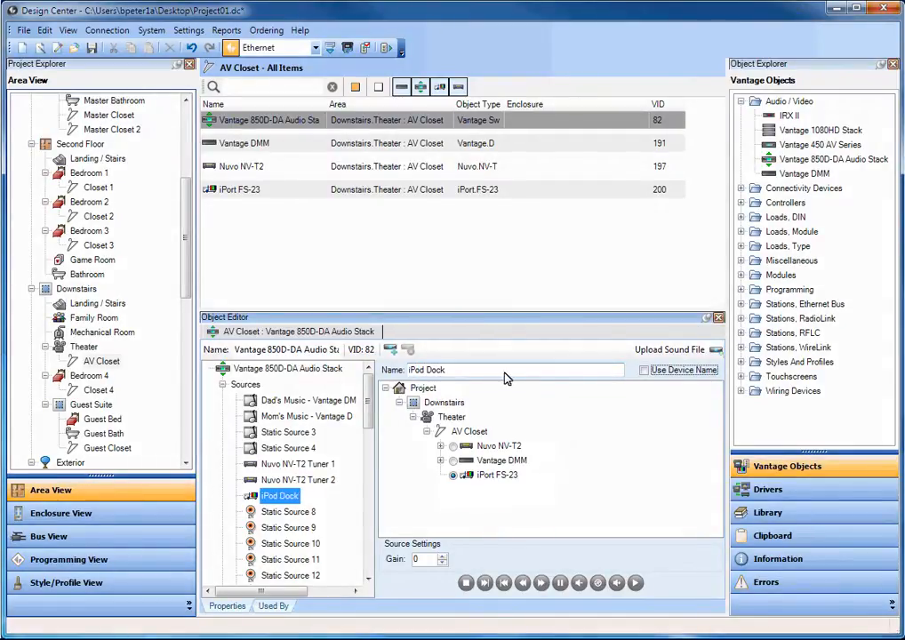
mouse_move(373, 384)
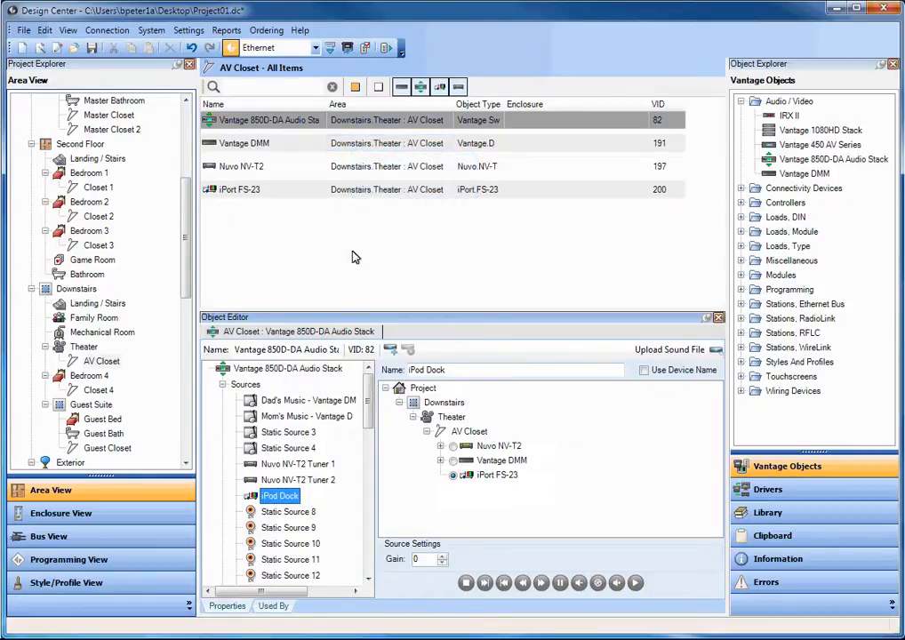
left_click(243, 143)
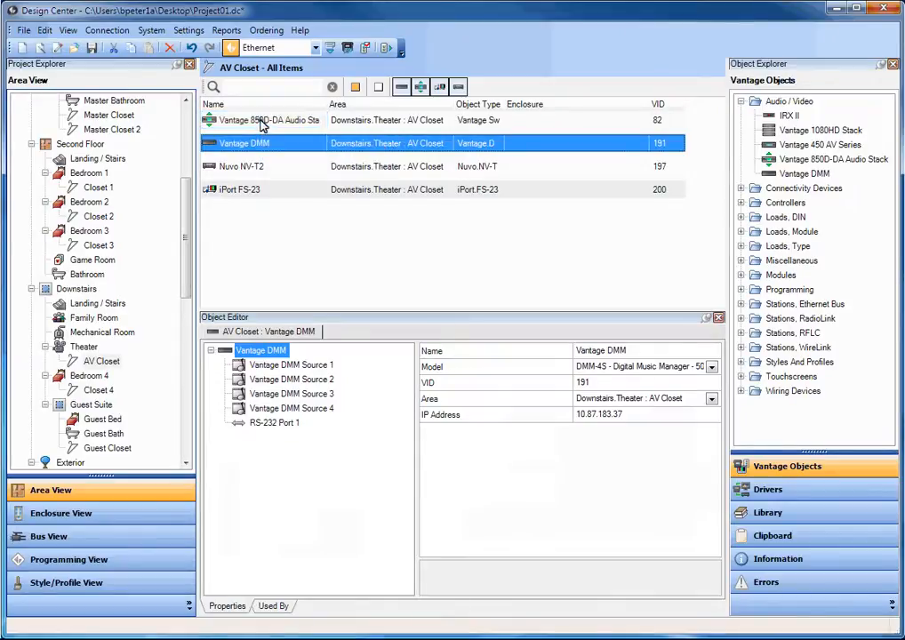
Step: Return to the audio stack, collapse Sources and select the first 850D-DA amplifier under Presets
left_click(263, 121)
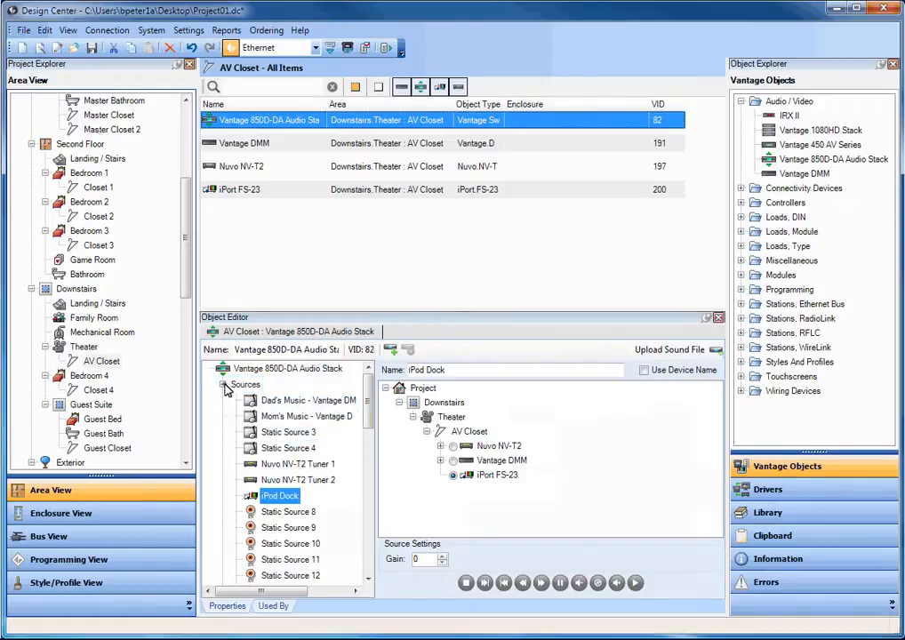
left_click(224, 384)
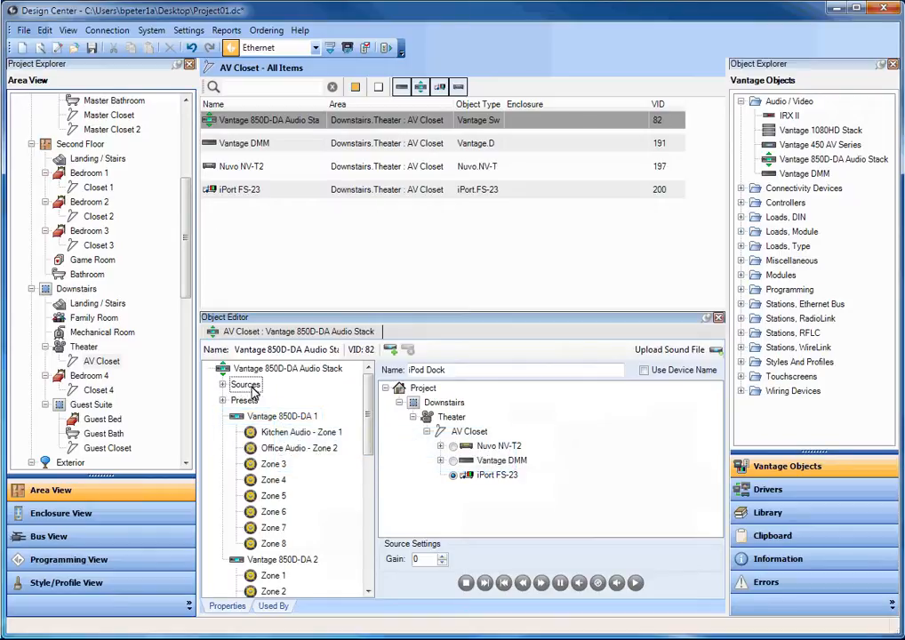
left_click(281, 416)
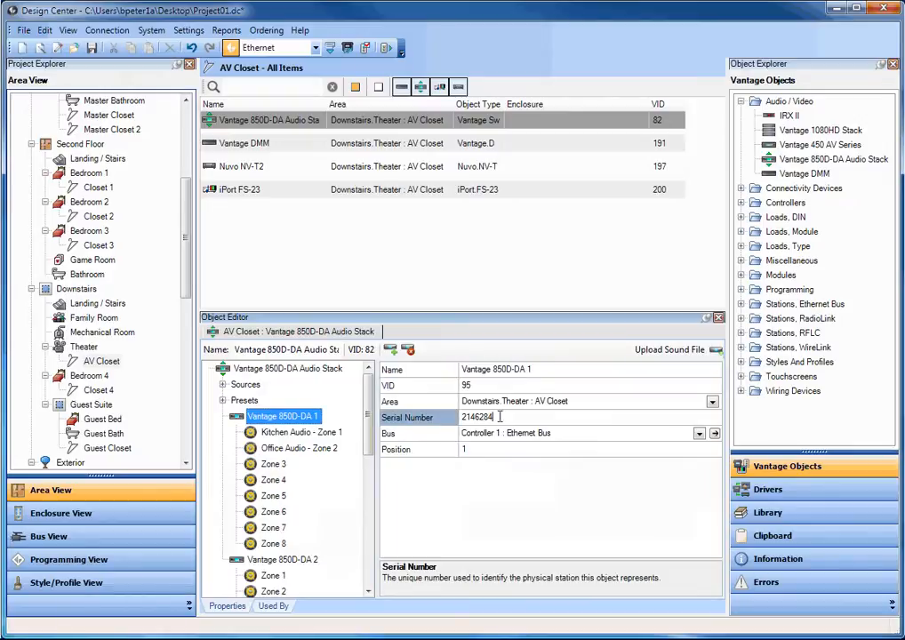
Step: Highlight the amplifier's serial number 2146264, then reselect the 850D-DA stack item
triple_click(476, 416)
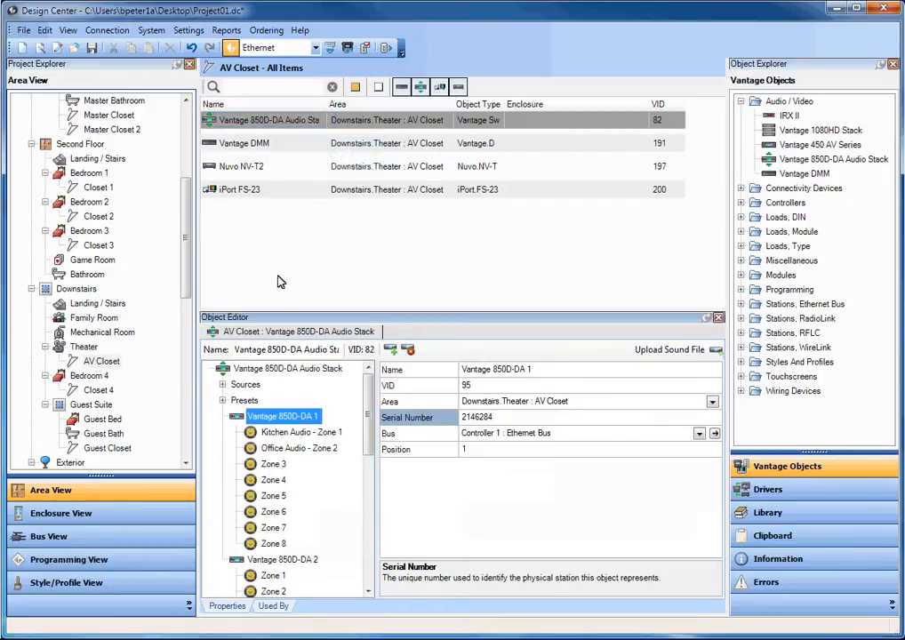
left_click(275, 121)
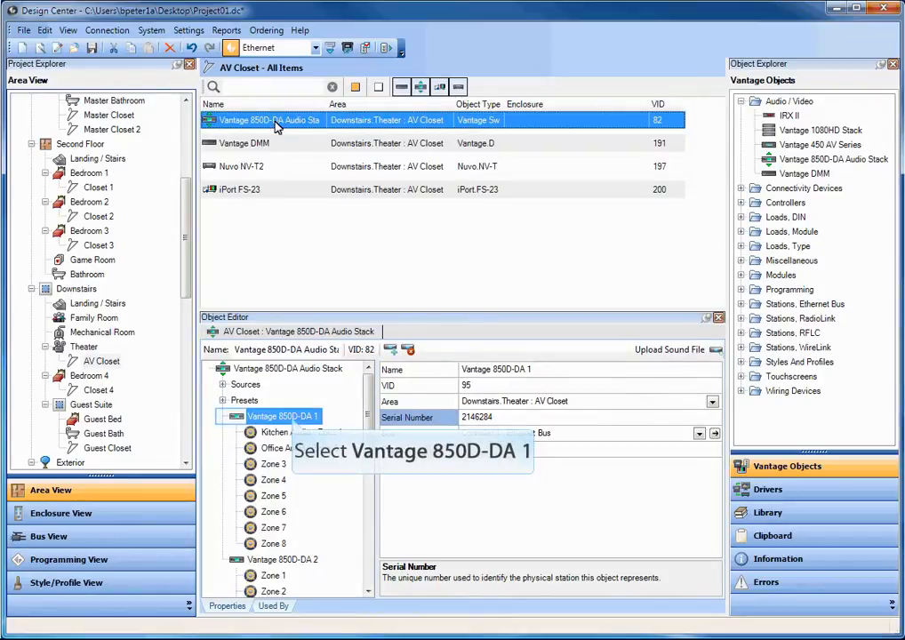